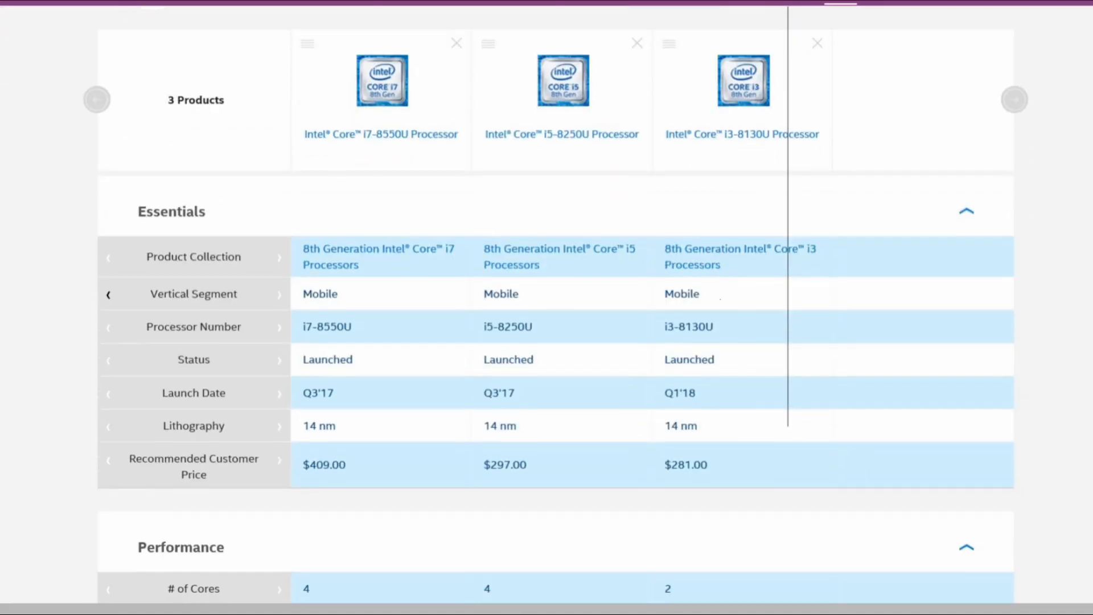
# Number the i7-8550U, i5-8250U and i3-8130U 1–3, circle each 'U' and note 'Ultrabook/Ultraportable!'
pyautogui.scroll(3)
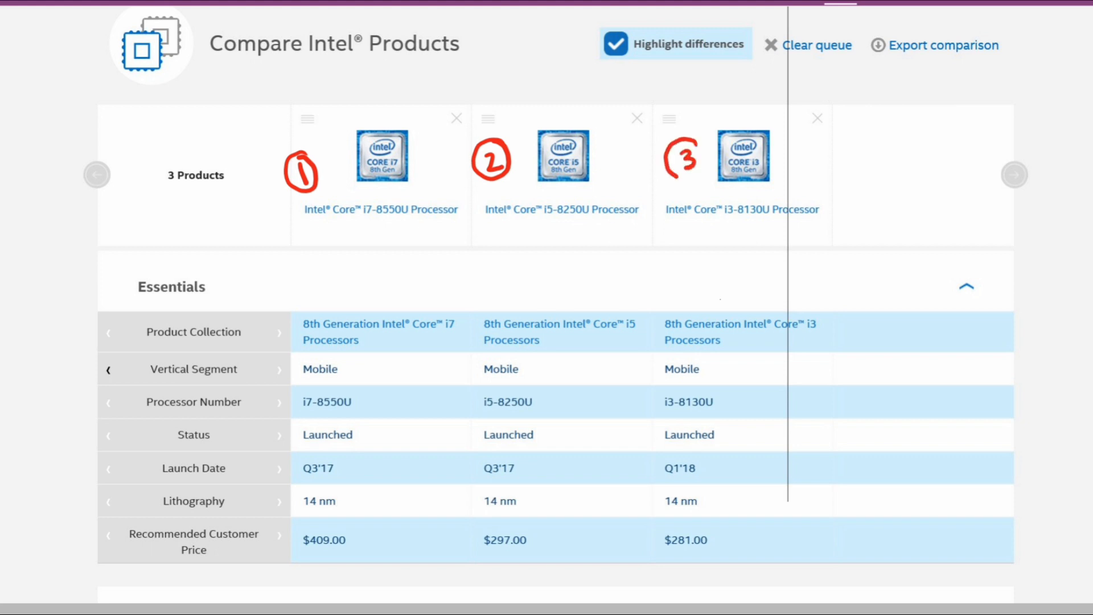
pyautogui.scroll(3)
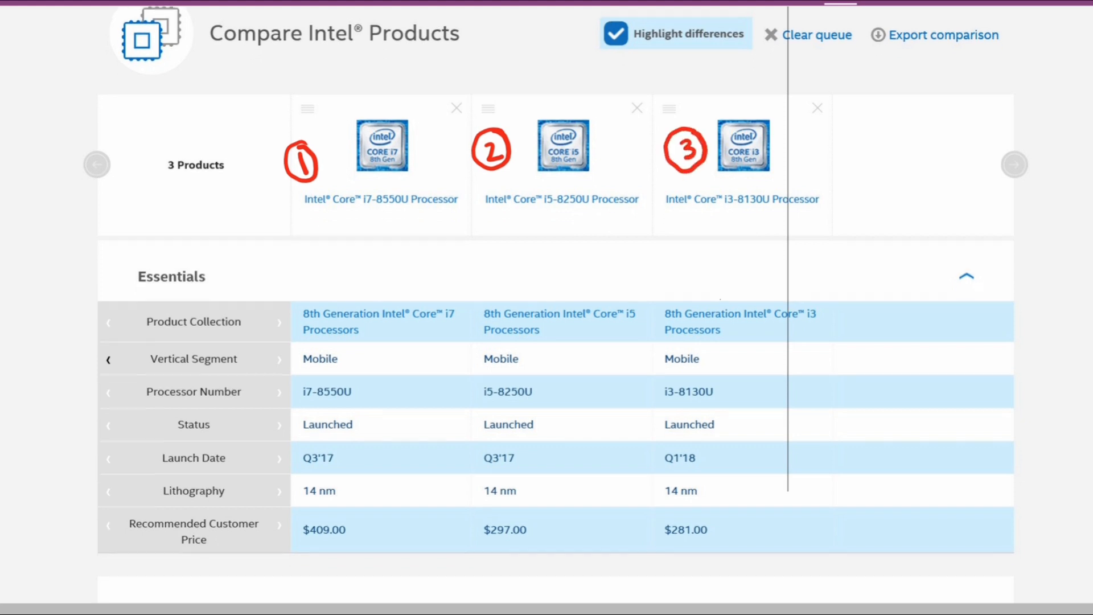
pyautogui.scroll(-3)
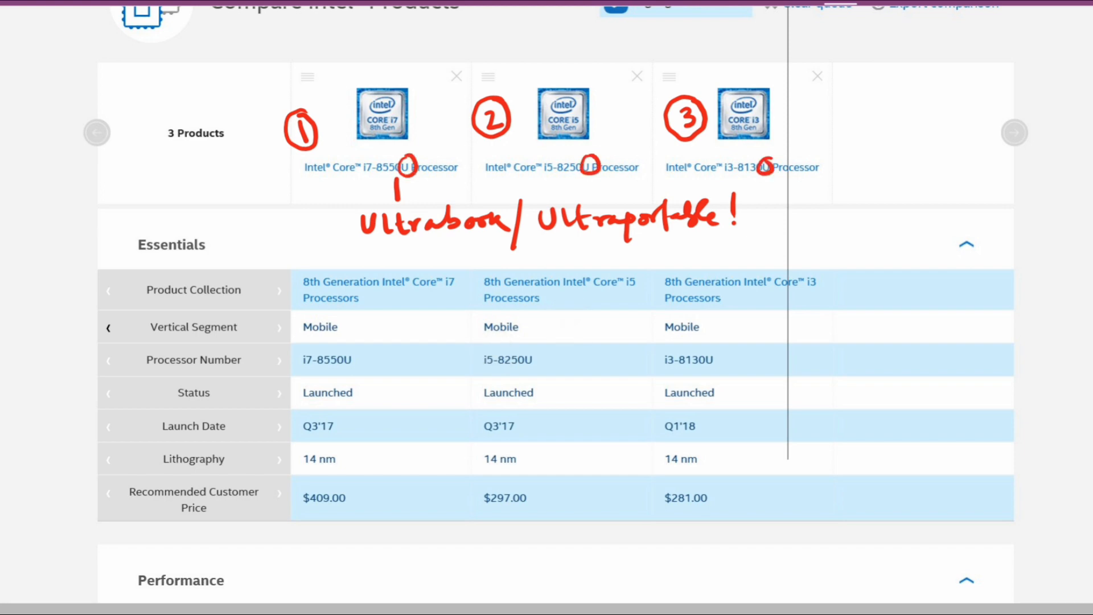
# Mark Q3'17 and Q1'18 launch dates, circle the prices and note 'diff = 16 $ ≈ 70 × 16 = 1200/-'
pyautogui.scroll(-3)
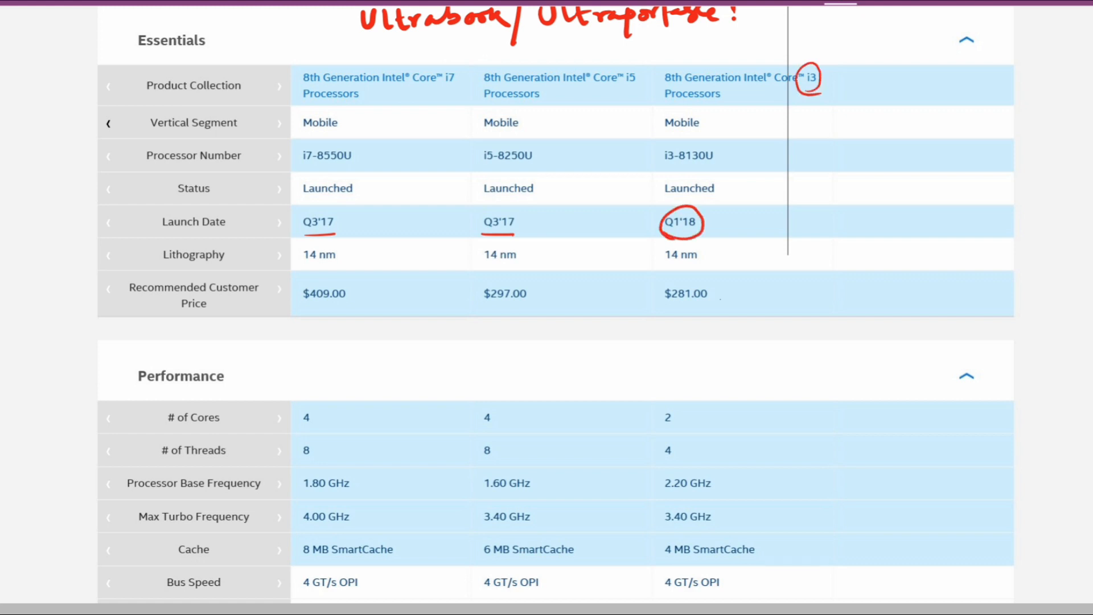
pyautogui.scroll(-3)
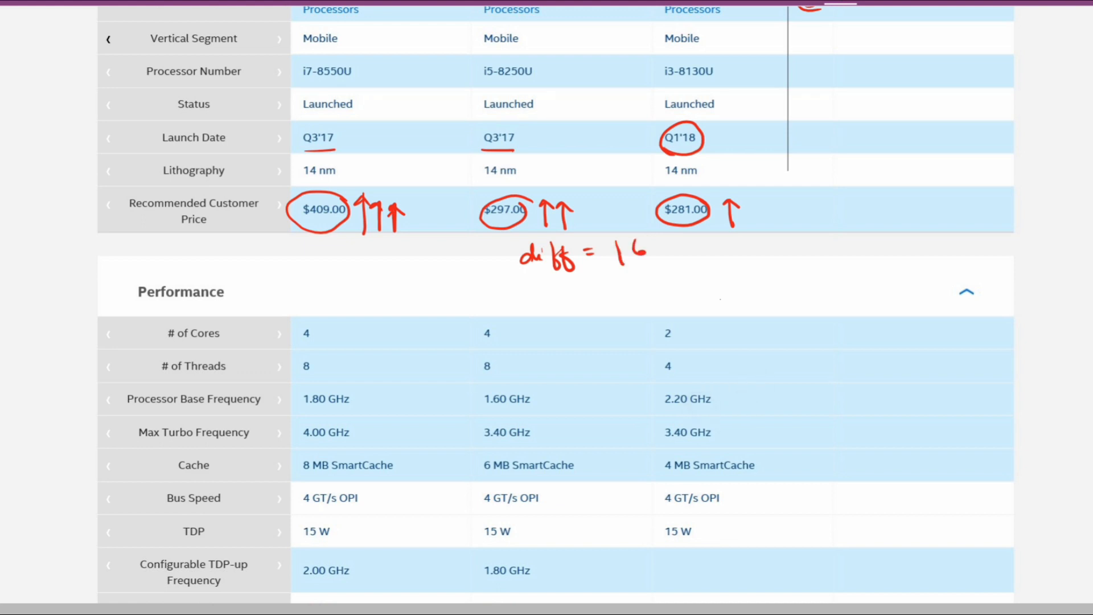
pyautogui.write('$')
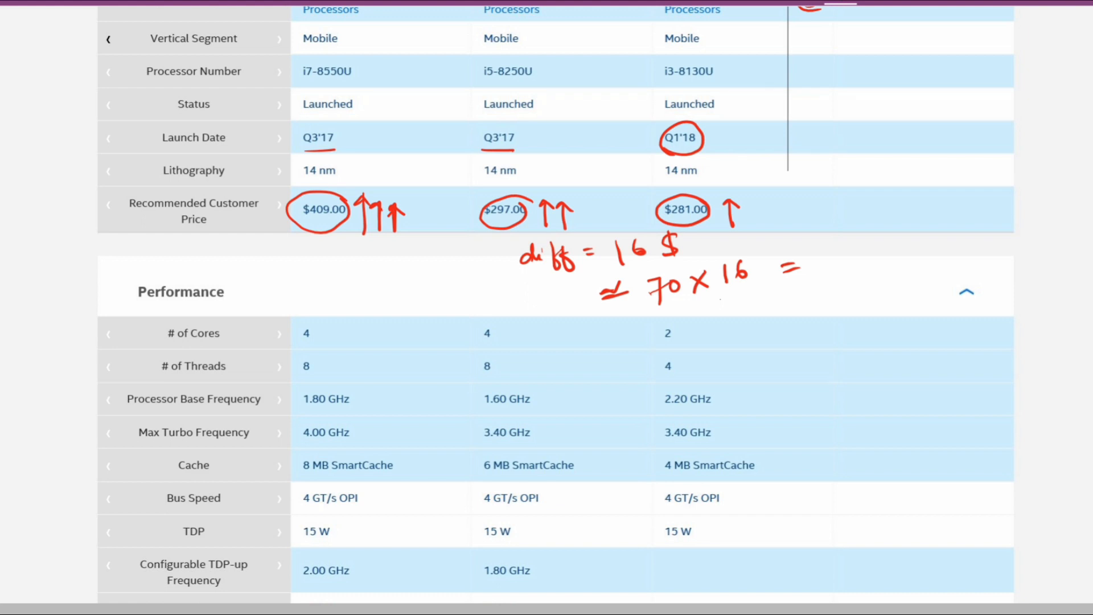
pyautogui.write('1200/-')
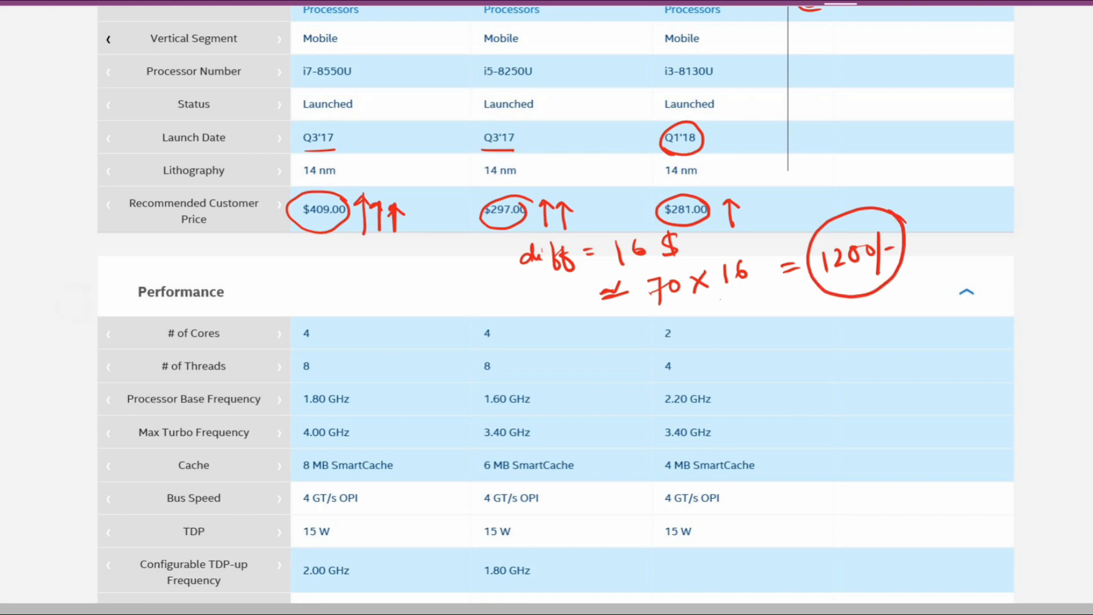
# Mark quad vs dual core, a 'battery loss' note on base frequency, and 'UNDERCLOCKING possible' beside TDP rows
pyautogui.scroll(-3)
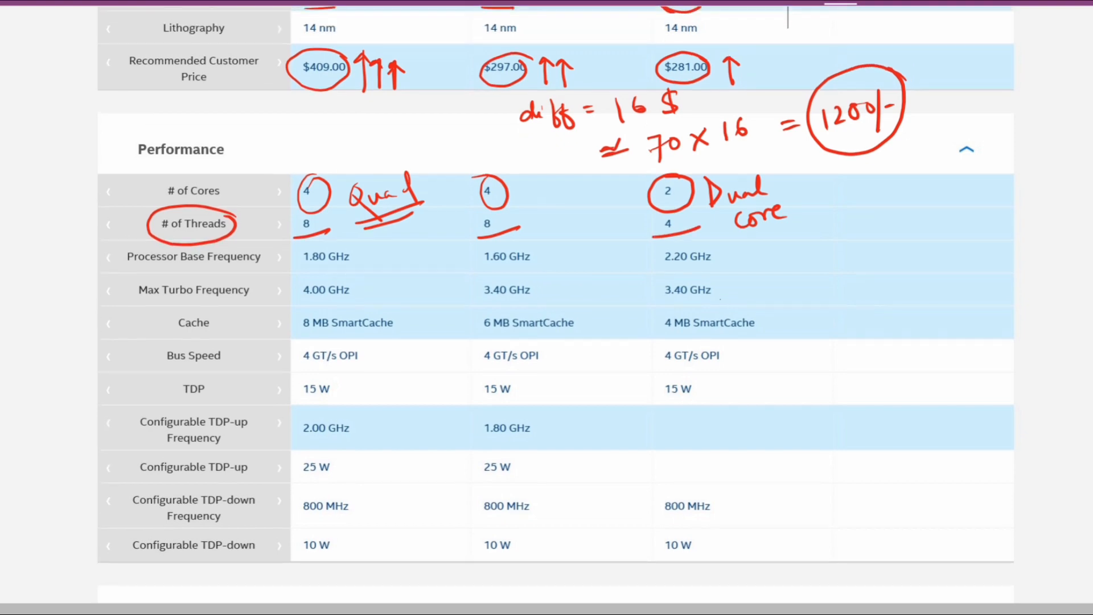
pyautogui.scroll(3)
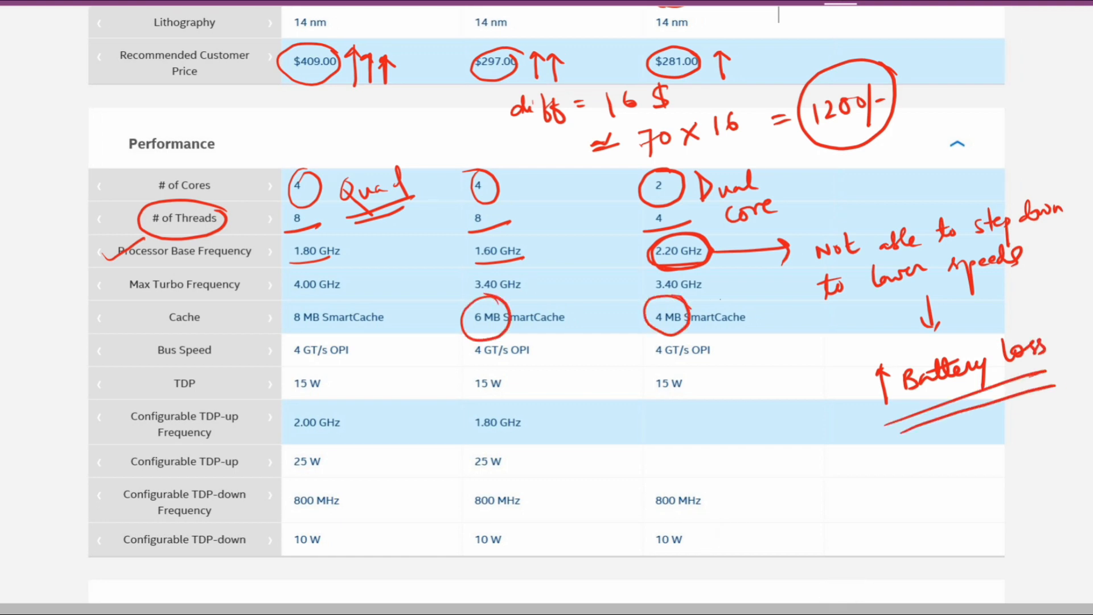
pyautogui.scroll(-3)
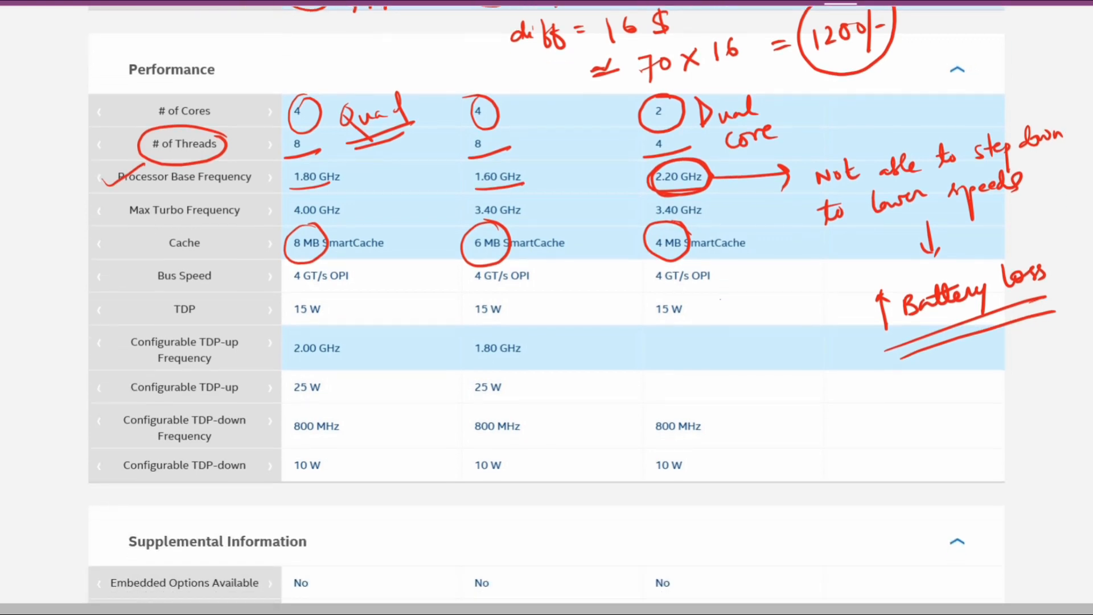
pyautogui.scroll(-3)
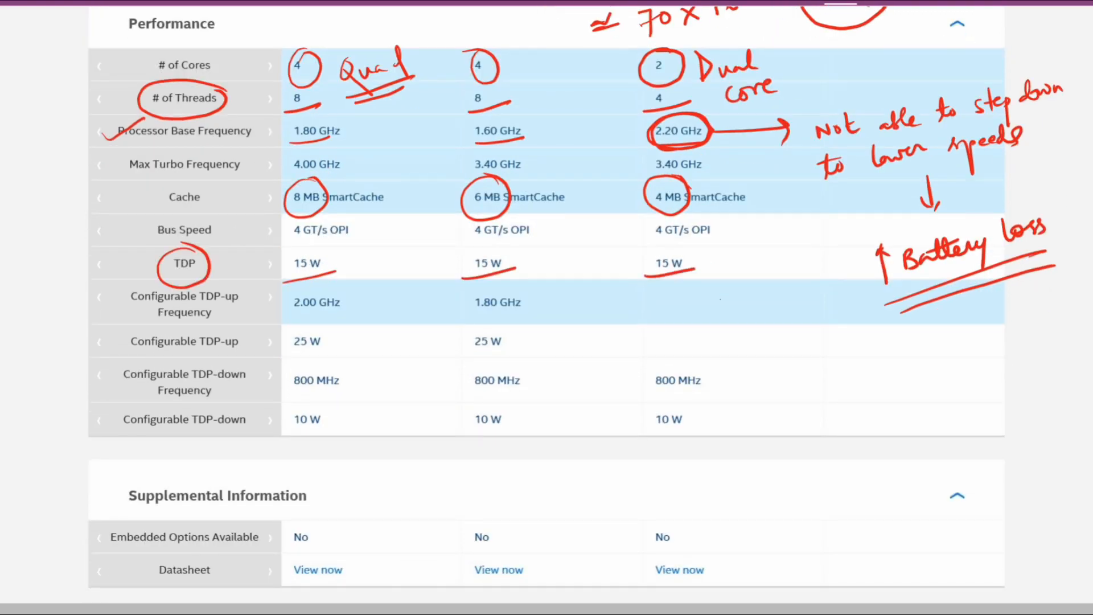
pyautogui.scroll(-3)
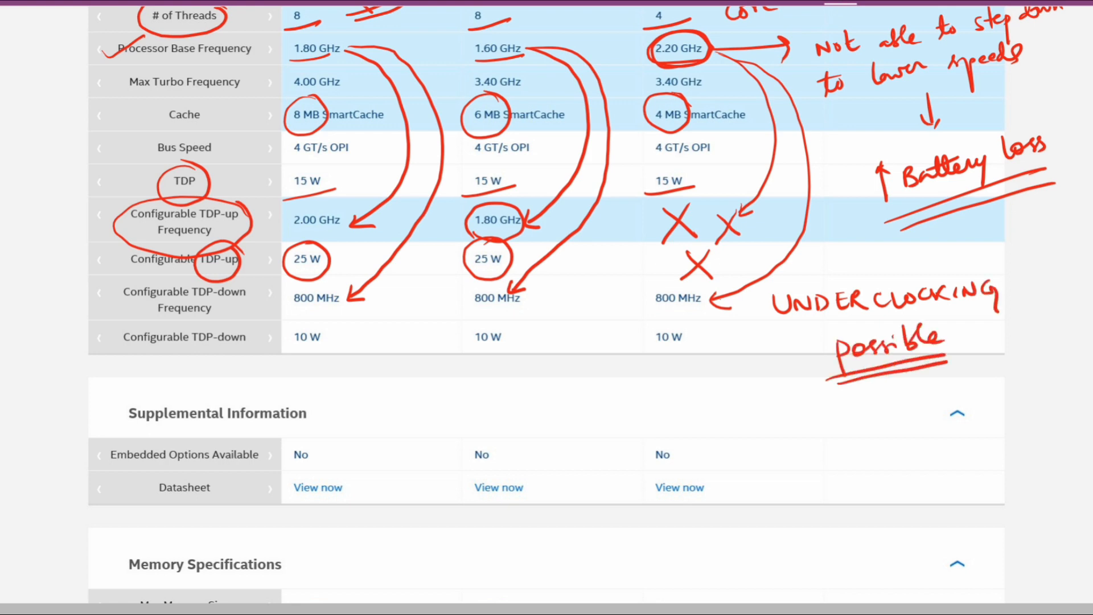
# Circle the 10 W TDP-down values with 'Intel XTU Software', then mark 'RAM Support' and circle each 32 GB
pyautogui.scroll(-3)
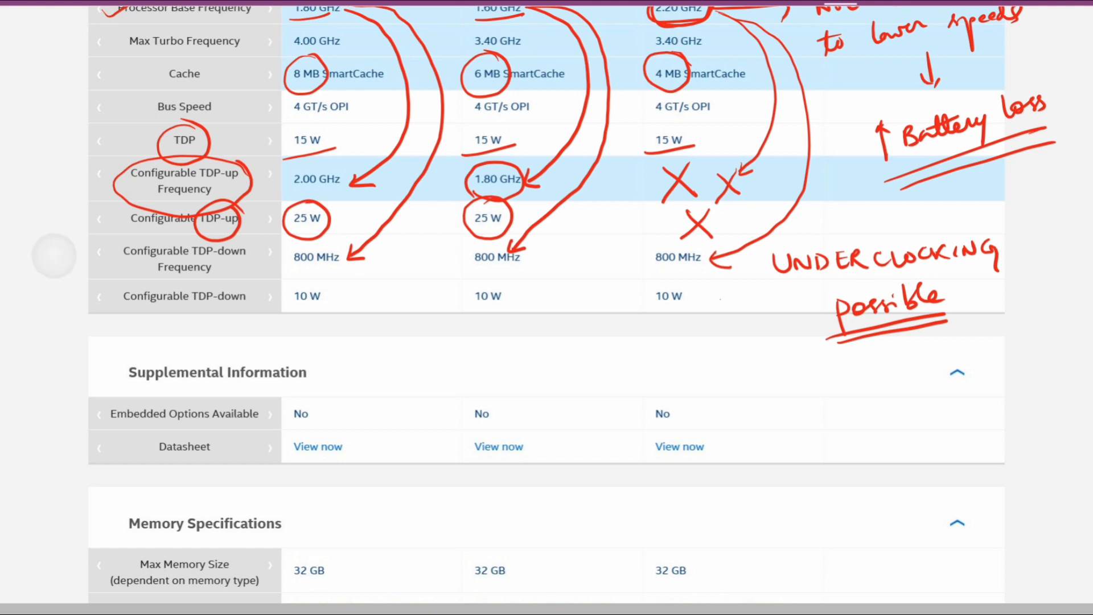
pyautogui.scroll(-3)
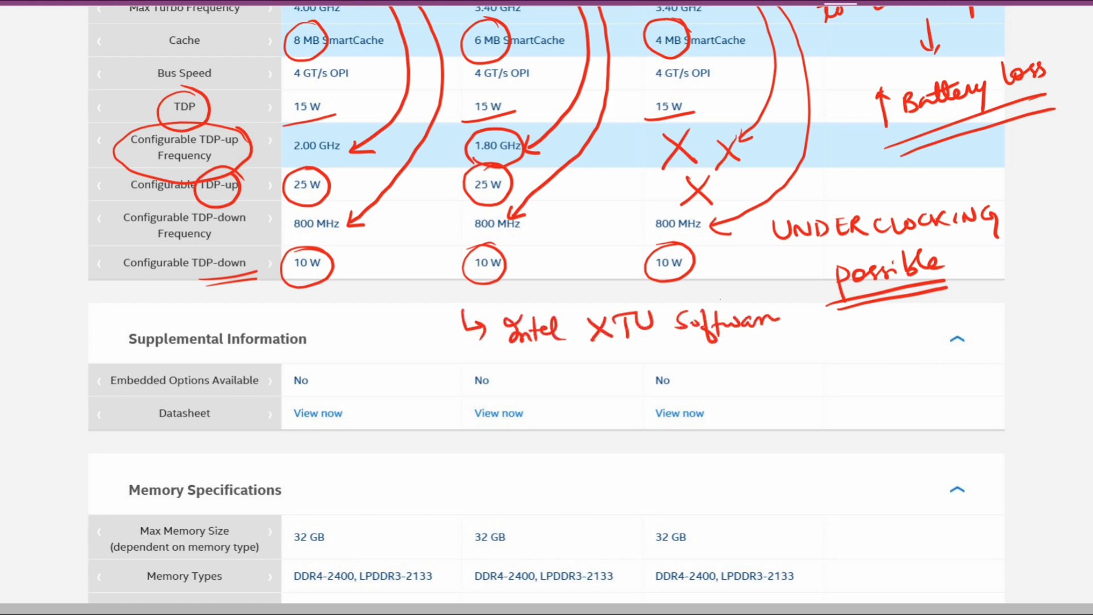
pyautogui.scroll(-3)
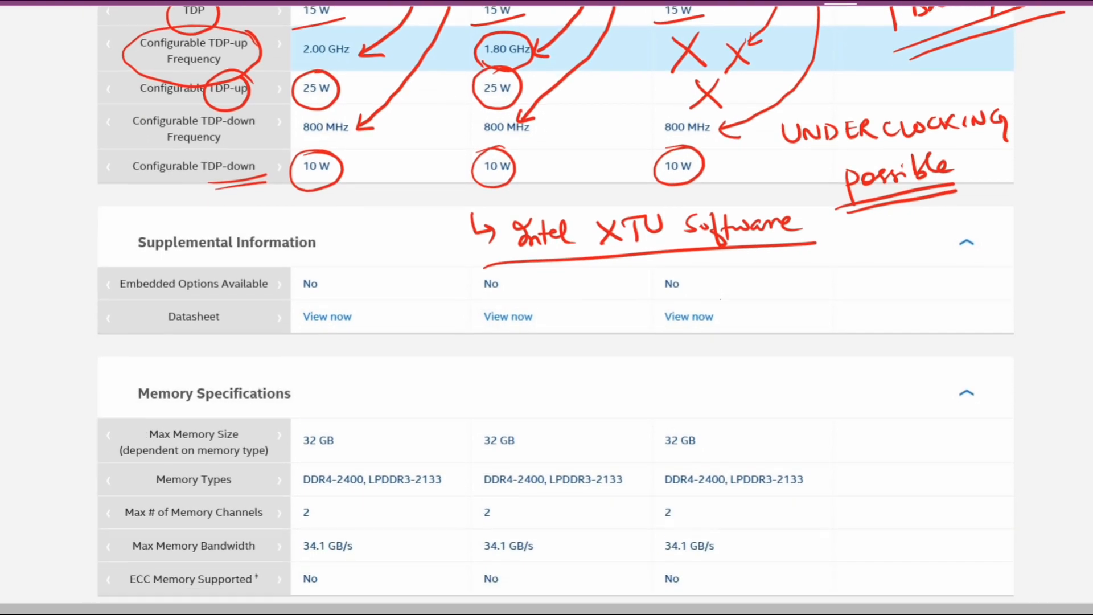
pyautogui.scroll(-3)
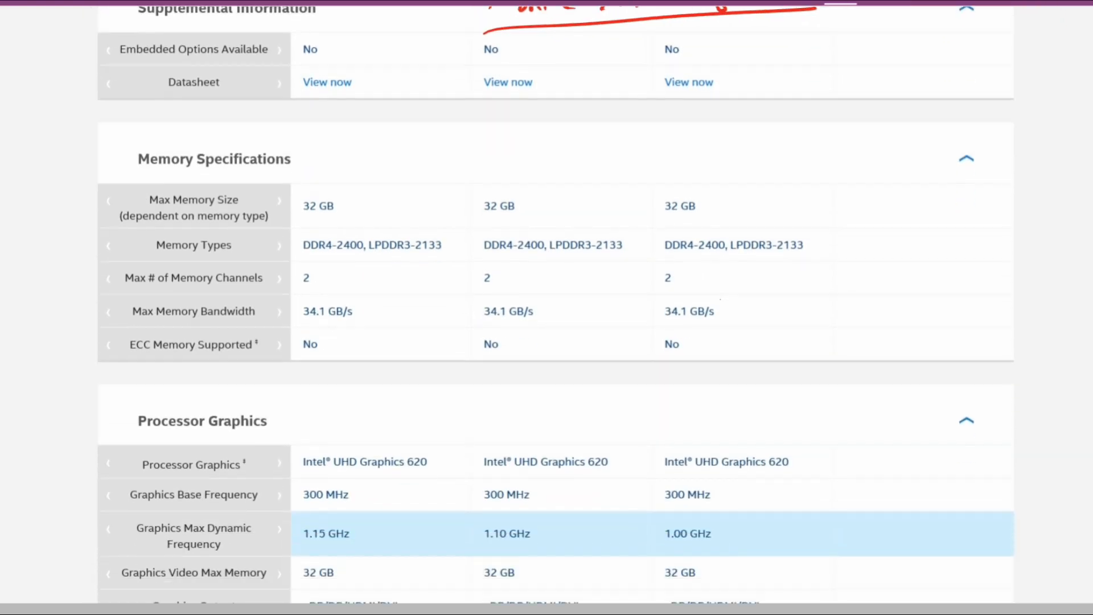
pyautogui.scroll(-3)
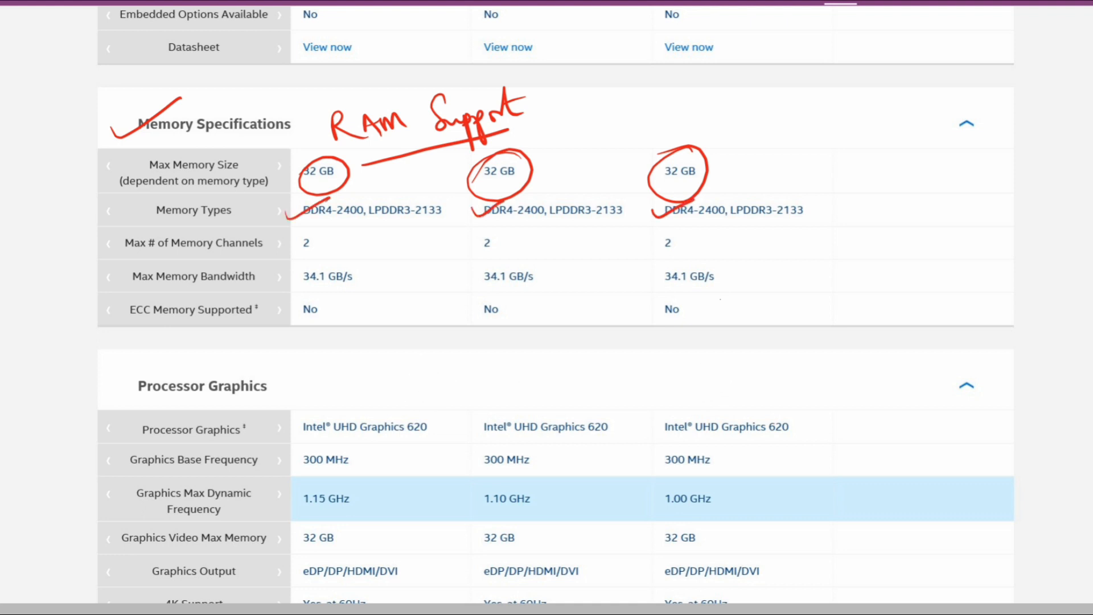
# Bracket Processor Graphics as 'Same for all' and circle the 4K Support row's 'Yes, at 60Hz' values
pyautogui.scroll(-3)
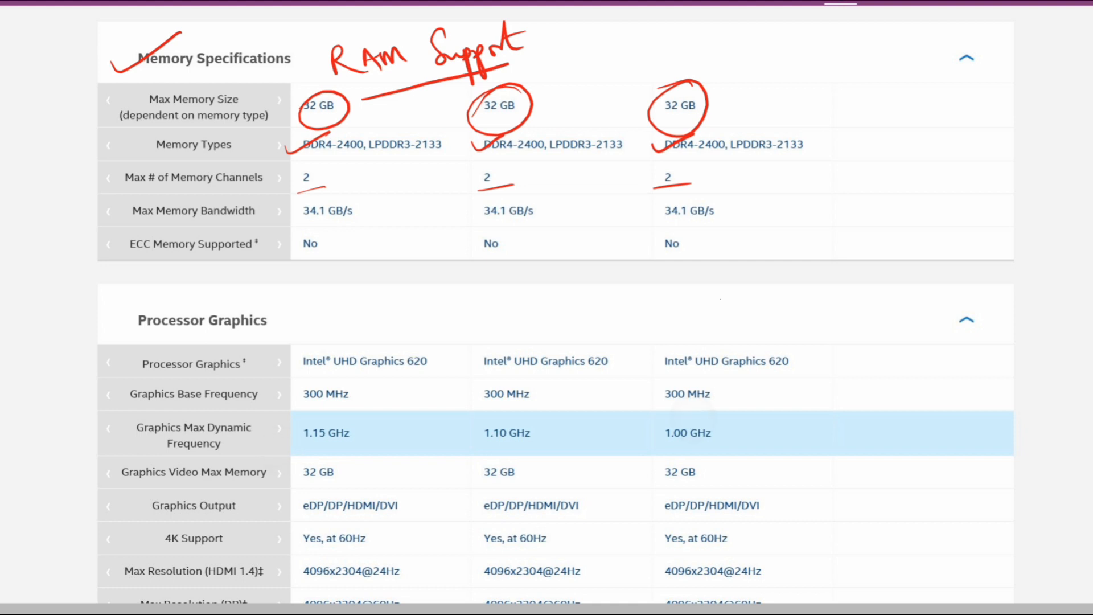
pyautogui.scroll(-3)
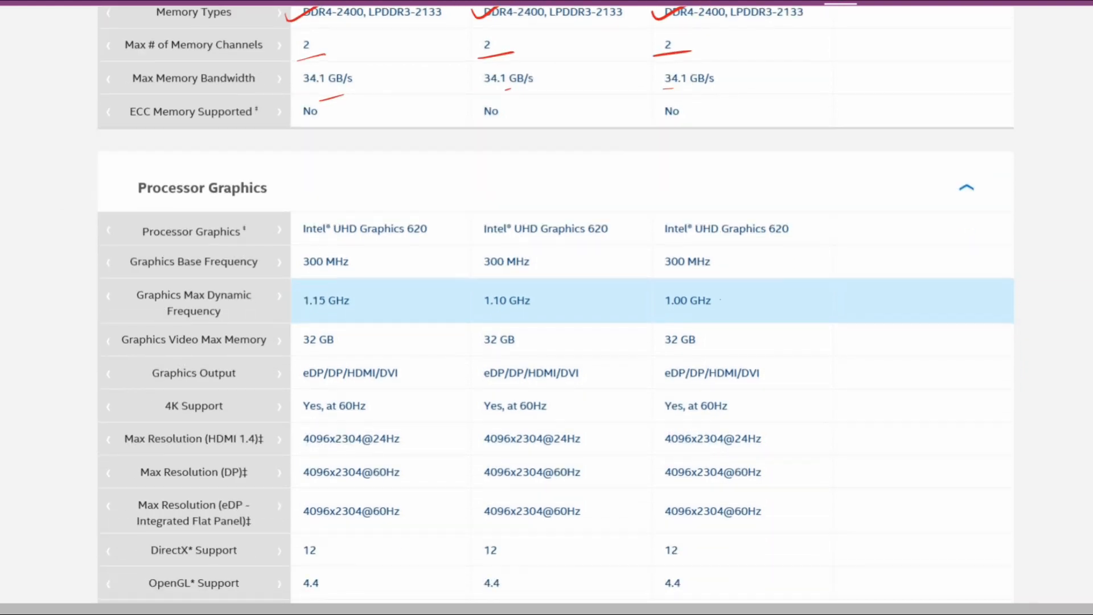
pyautogui.scroll(-3)
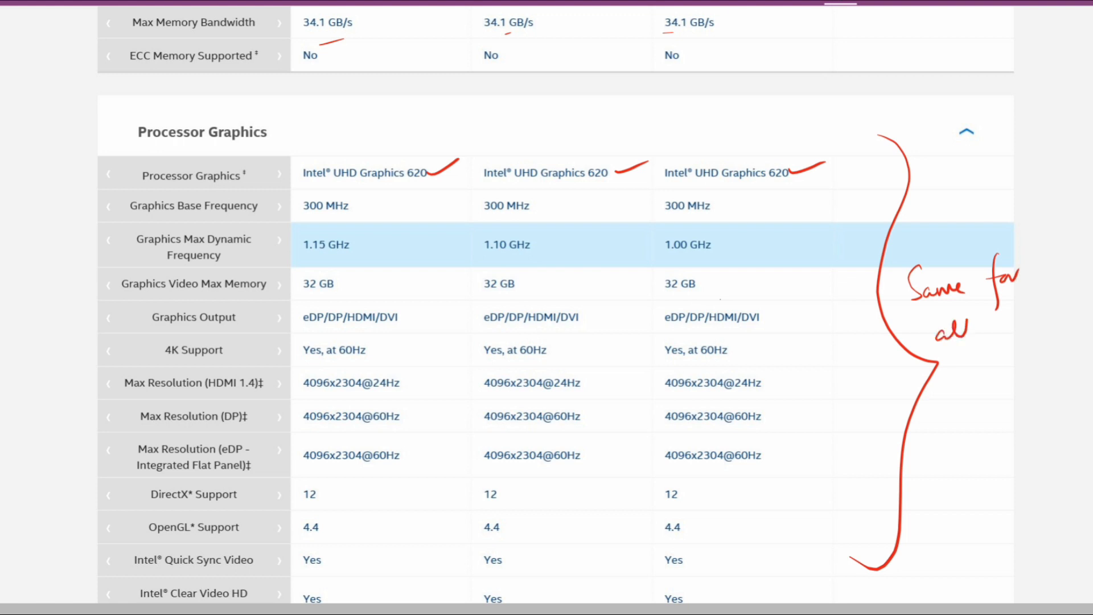
pyautogui.scroll(-3)
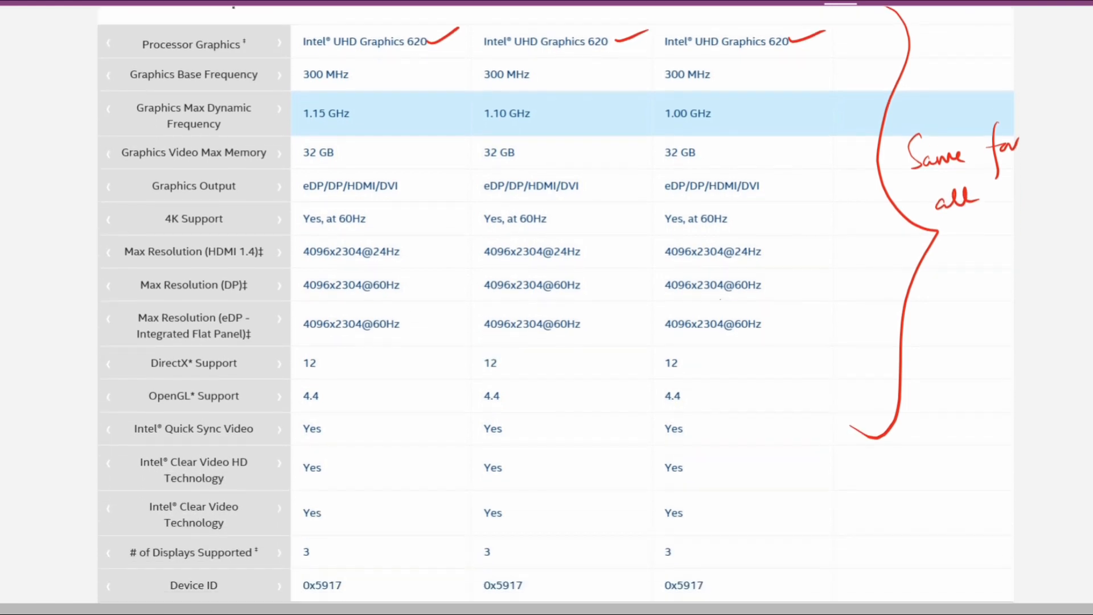
pyautogui.scroll(-3)
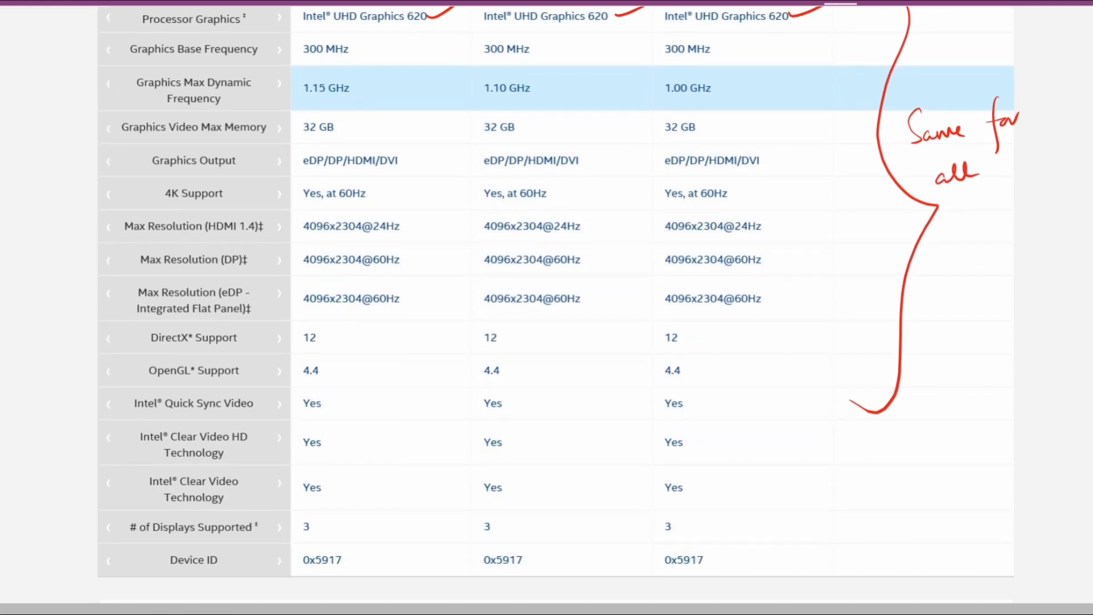
pyautogui.scroll(-3)
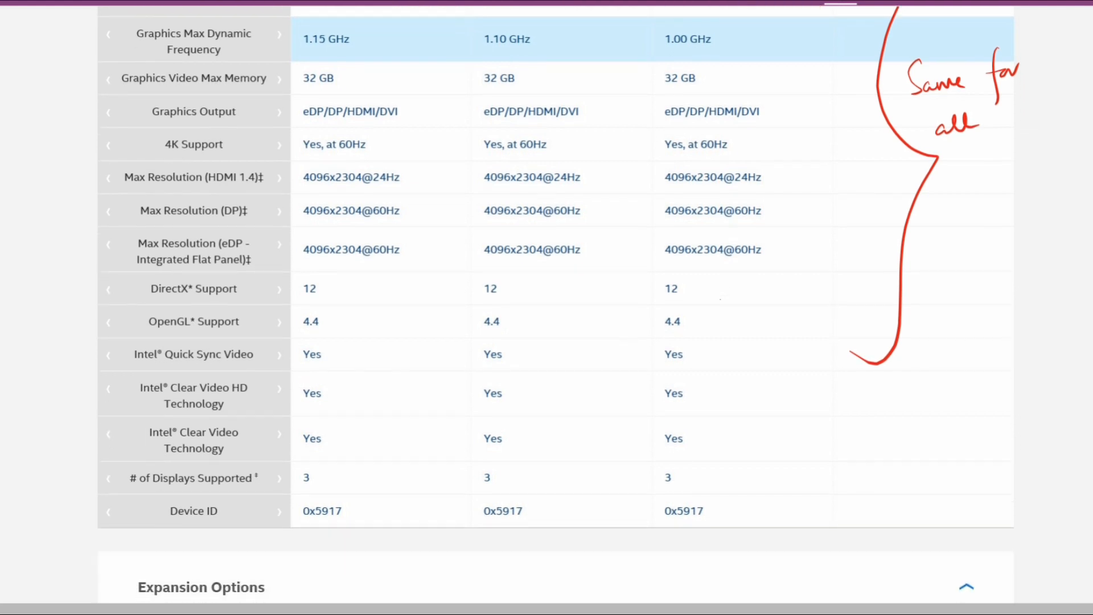
pyautogui.scroll(-3)
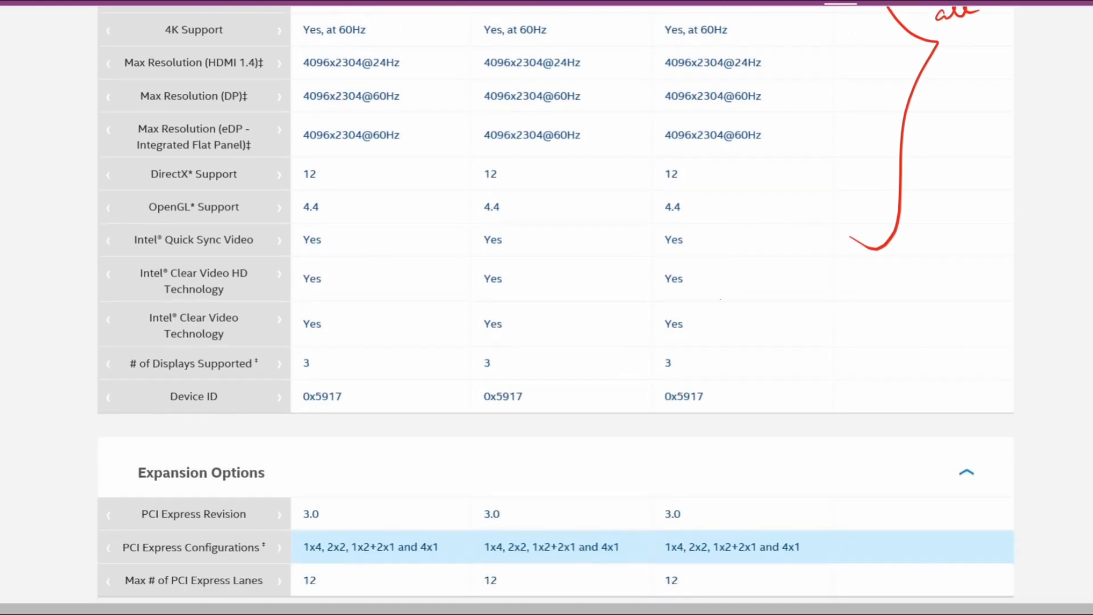
pyautogui.scroll(3)
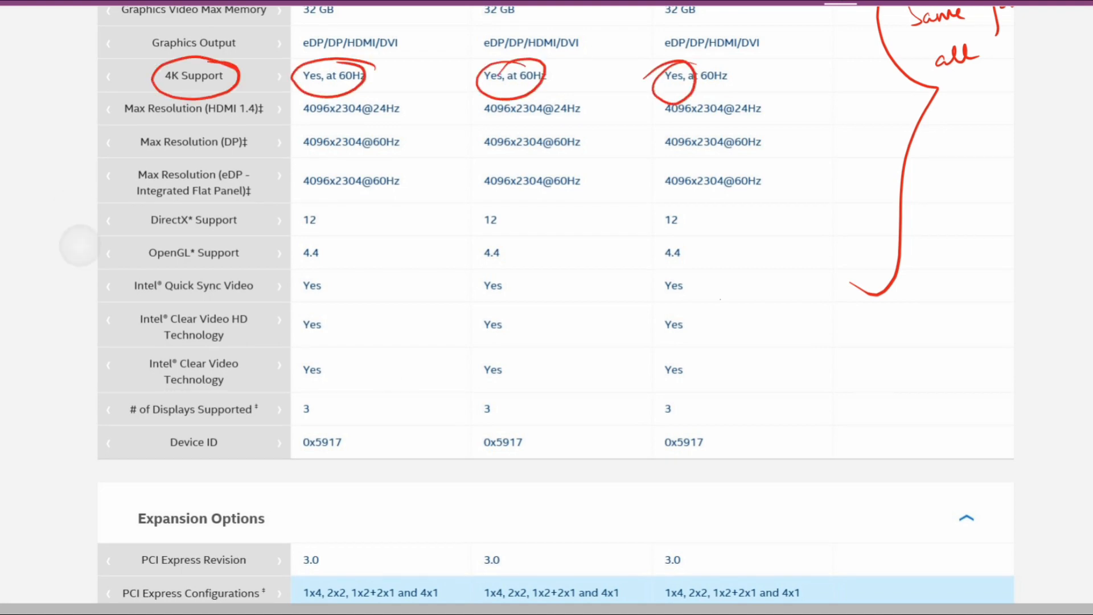
pyautogui.scroll(-3)
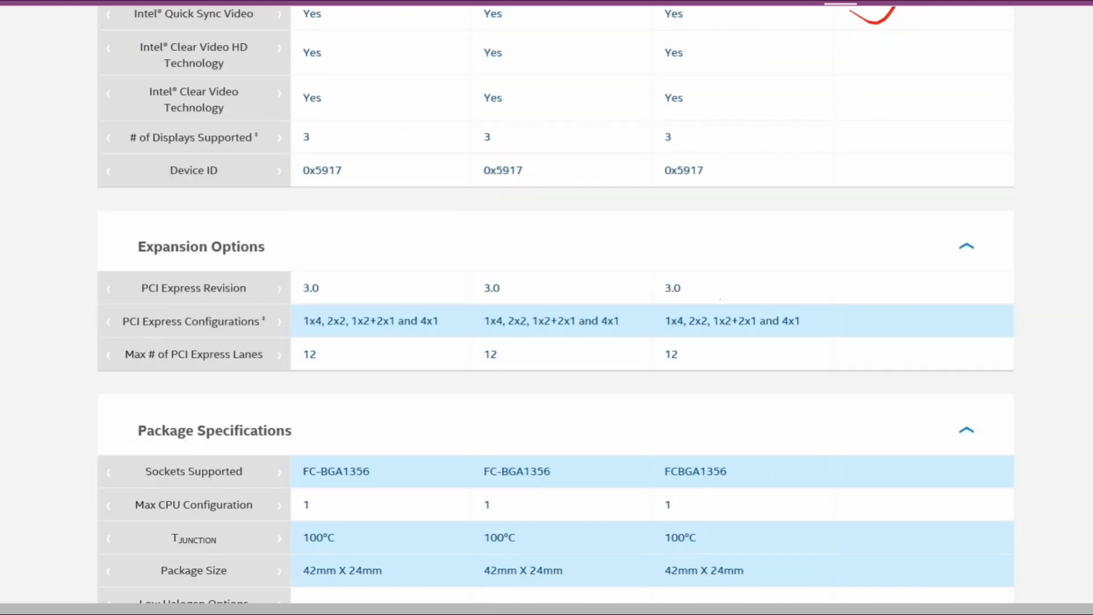
# Note 'Same for all three' beside Expansion Options and tick Intel Optane Memory Supported
pyautogui.scroll(-3)
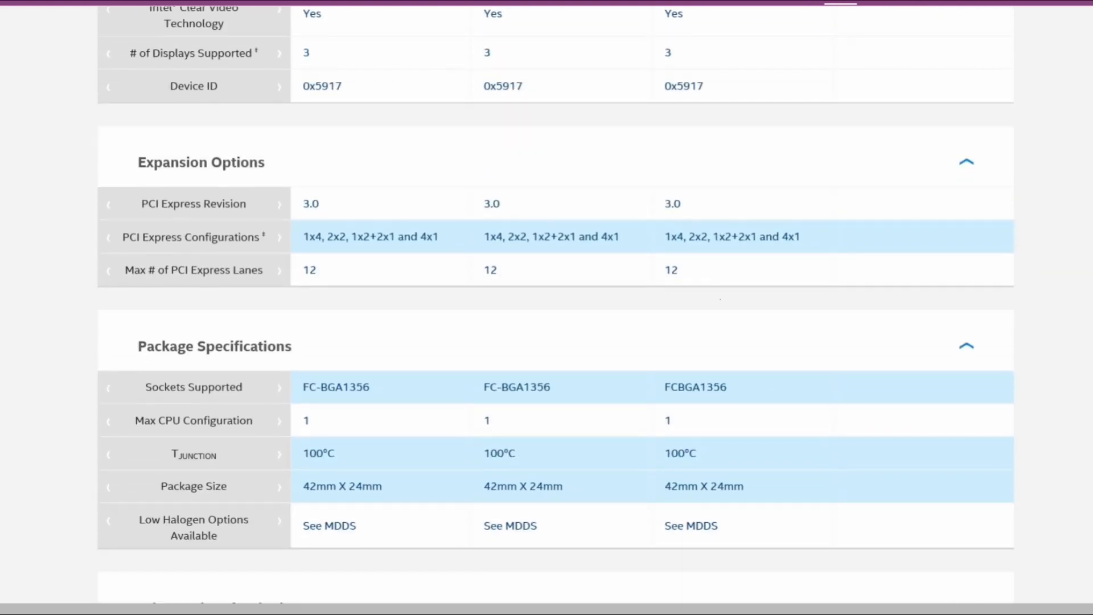
pyautogui.moveTo(286, 166); pyautogui.dragTo(414, 166)
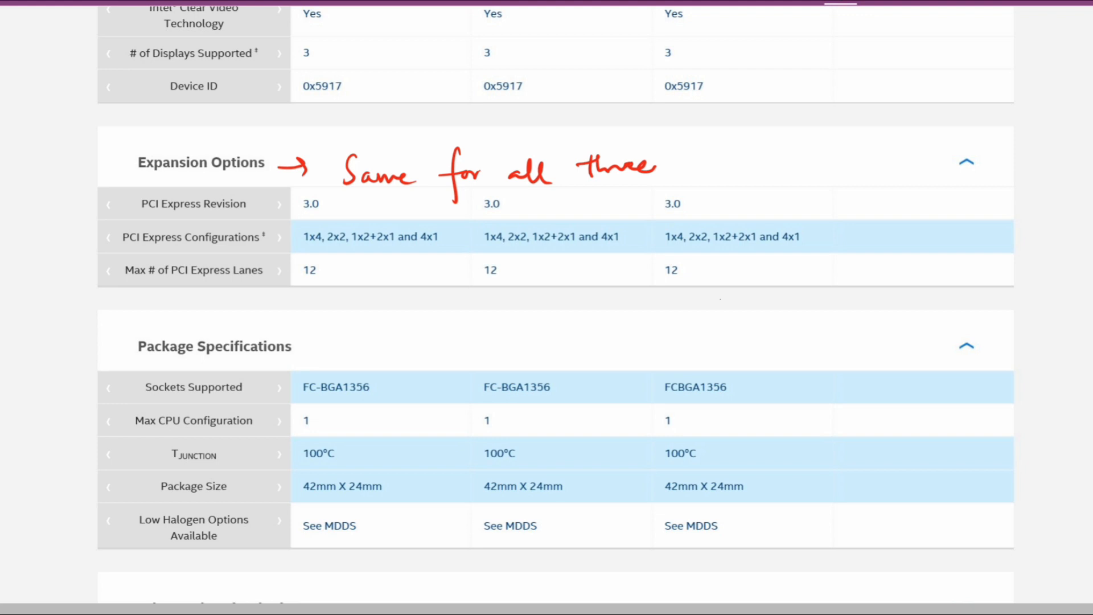
pyautogui.scroll(-3)
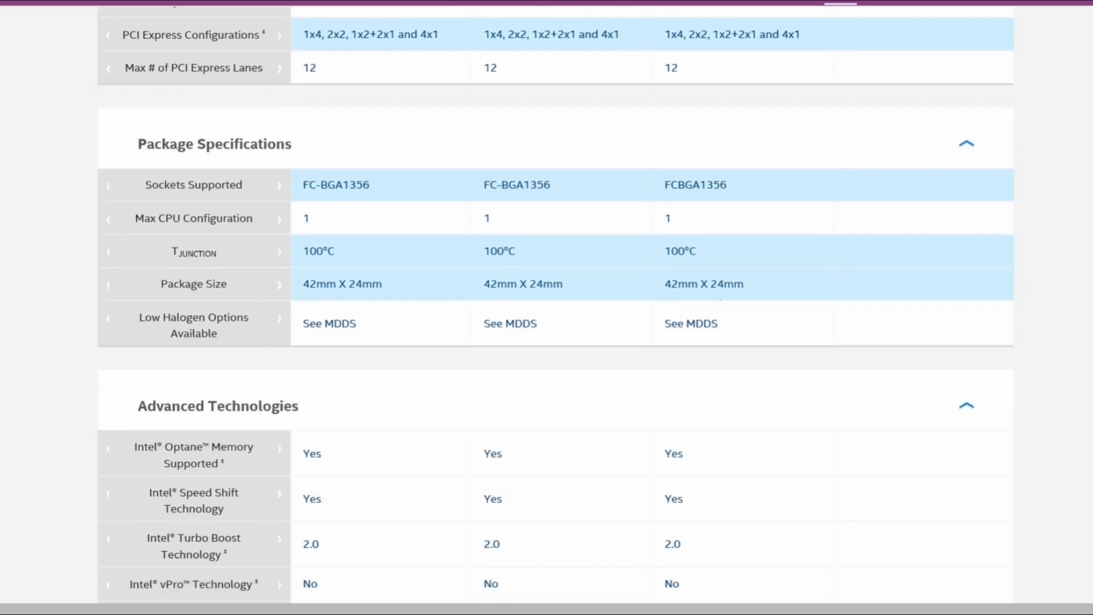
pyautogui.scroll(-3)
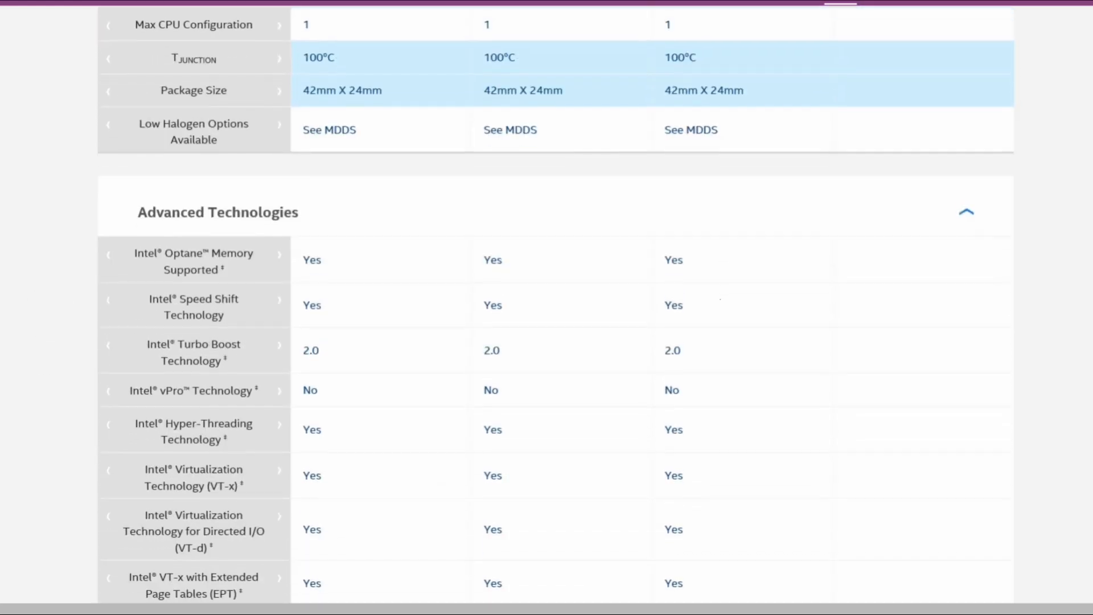
pyautogui.scroll(-3)
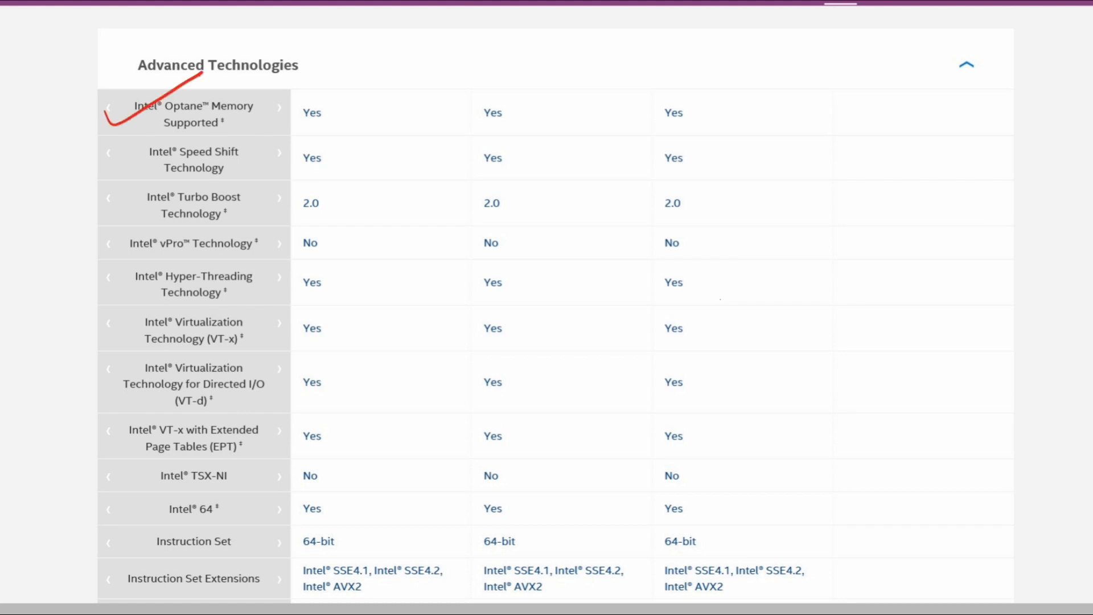
# Tick Speed Shift, Turbo Boost and Hyper-Threading; note vPro 'Can't be used by IT management' and VT-x dual-boots Linux, MacOS, Remix OS
pyautogui.scroll(-3)
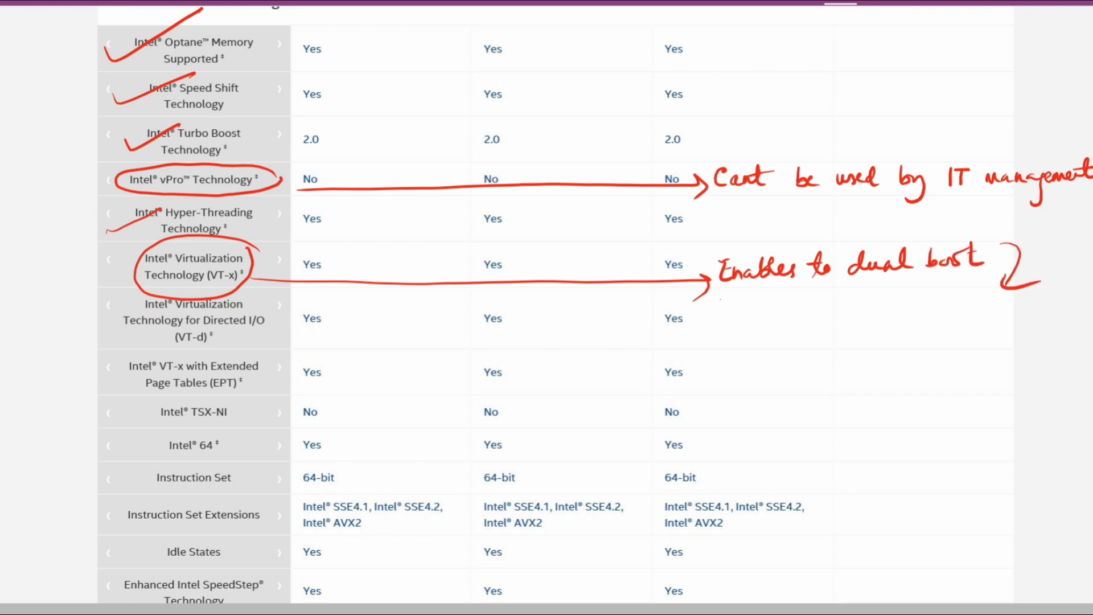
pyautogui.write('Linux')
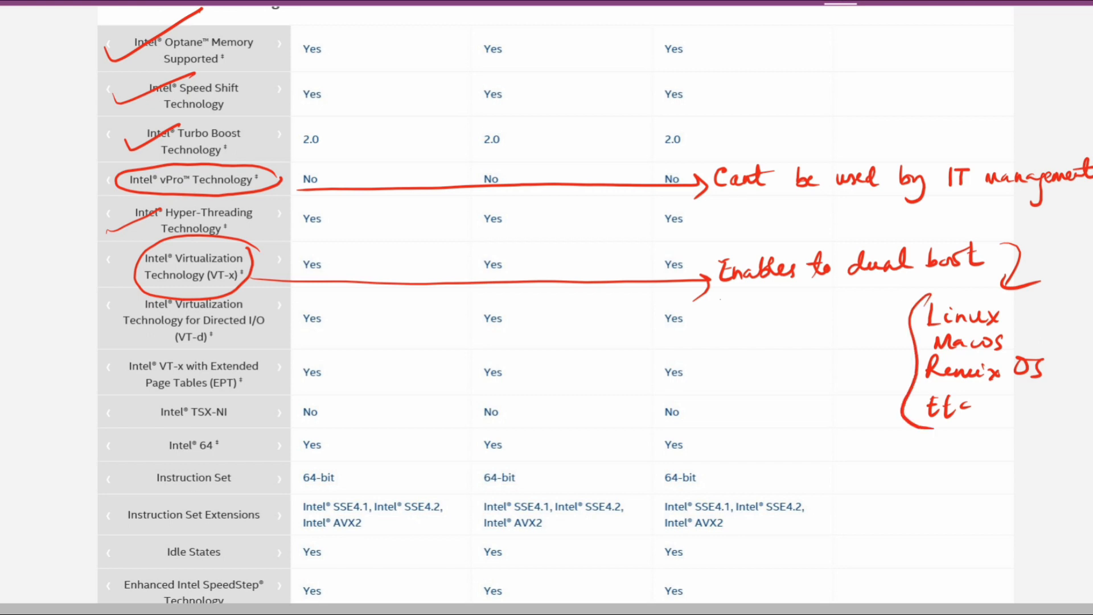
pyautogui.scroll(-3)
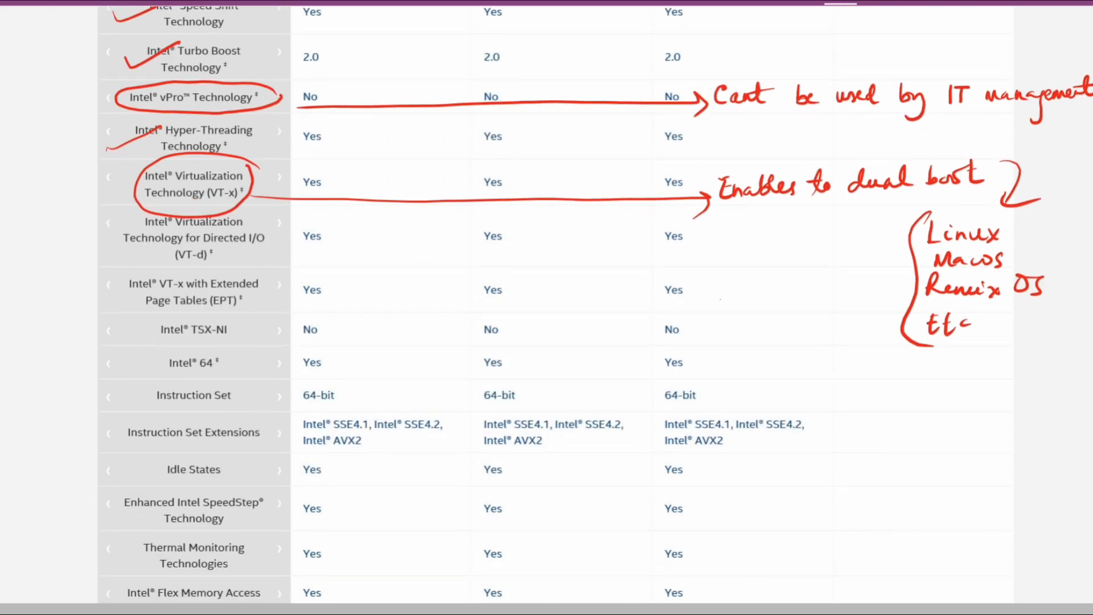
pyautogui.scroll(-3)
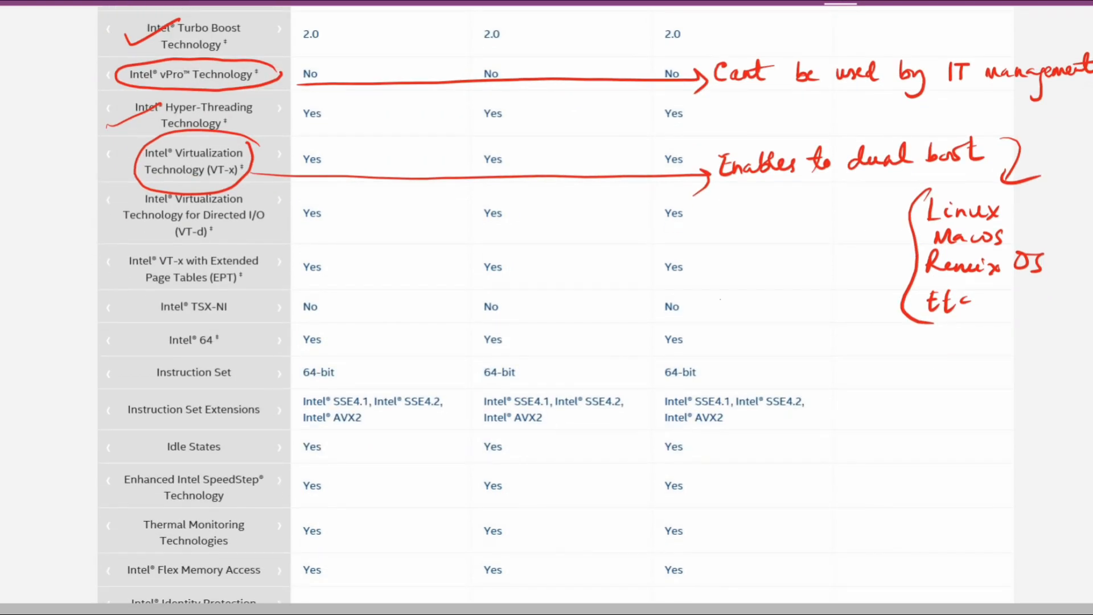
pyautogui.scroll(-3)
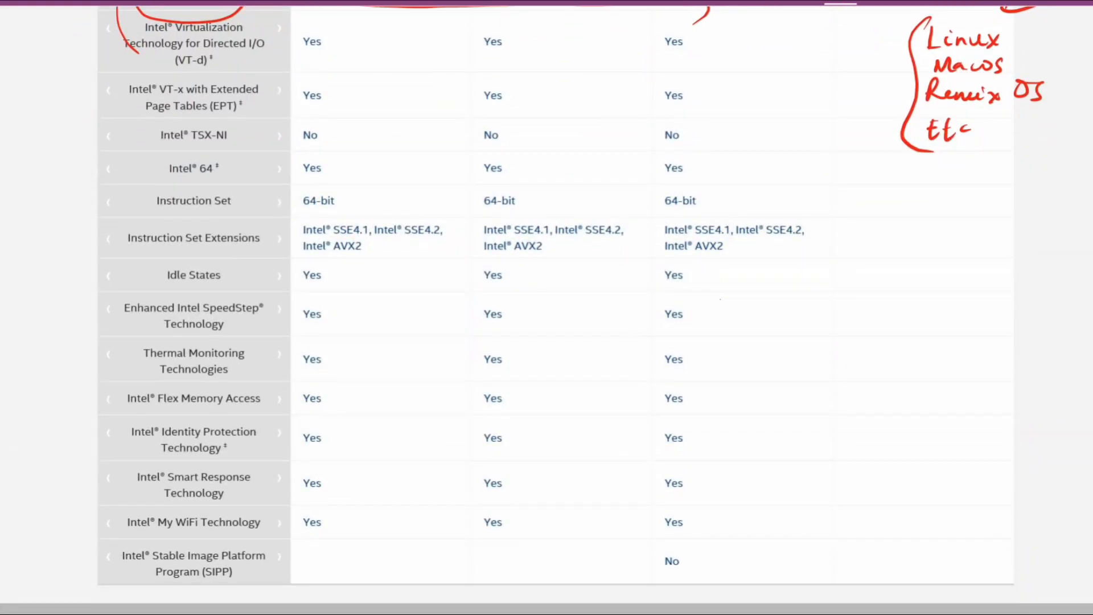
# Circle each 64-bit entry, note 'Supports 64 bit OS, X64 windows for better multi core proc', and tick Enhanced SpeedStep
pyautogui.scroll(-3)
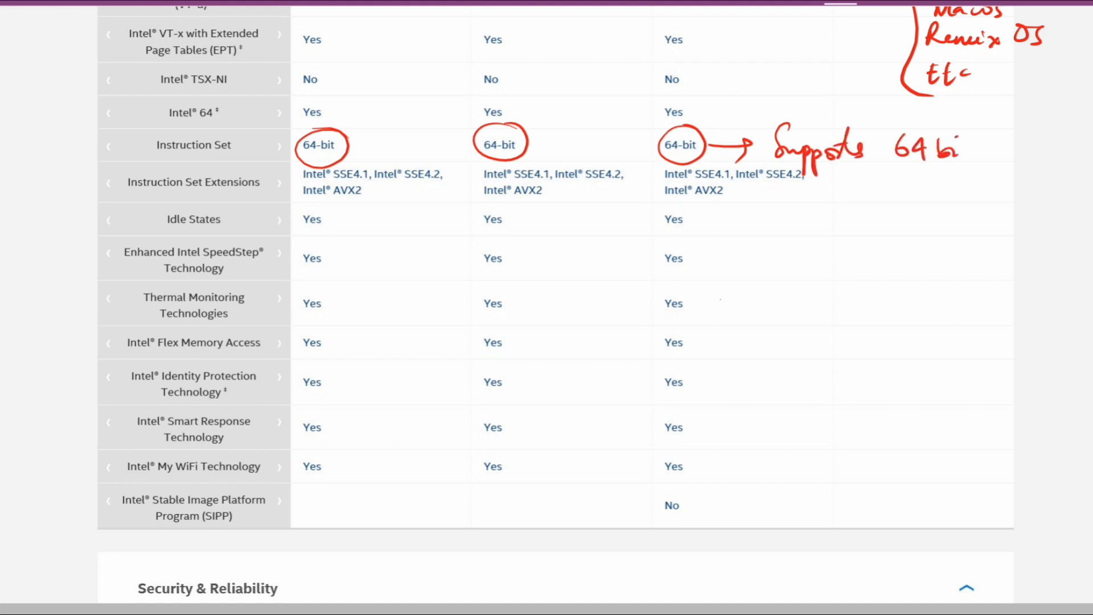
pyautogui.write('OS')
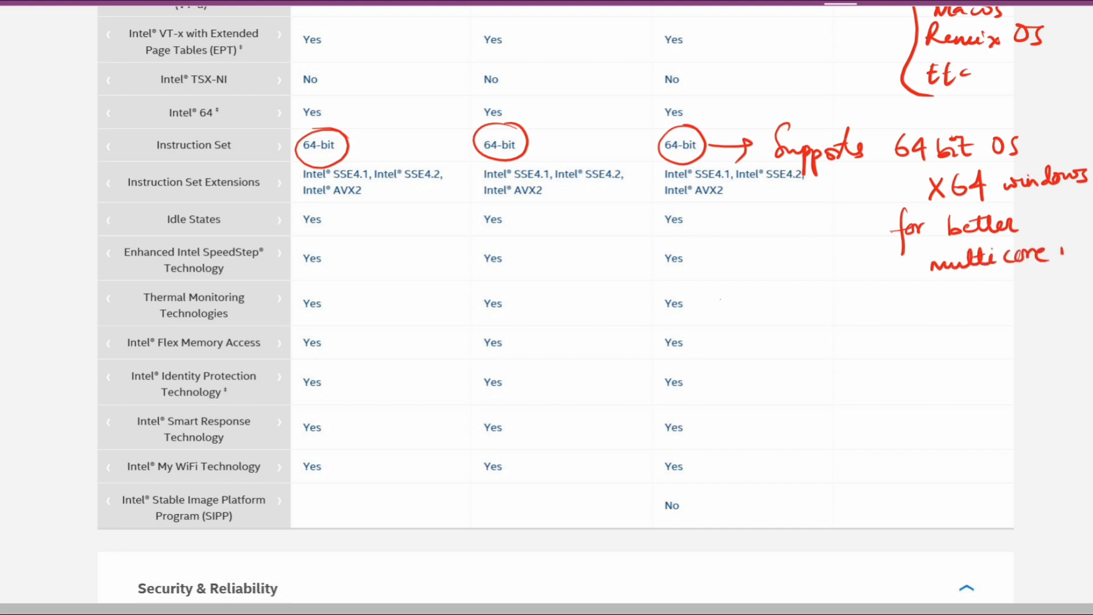
pyautogui.write('proc')
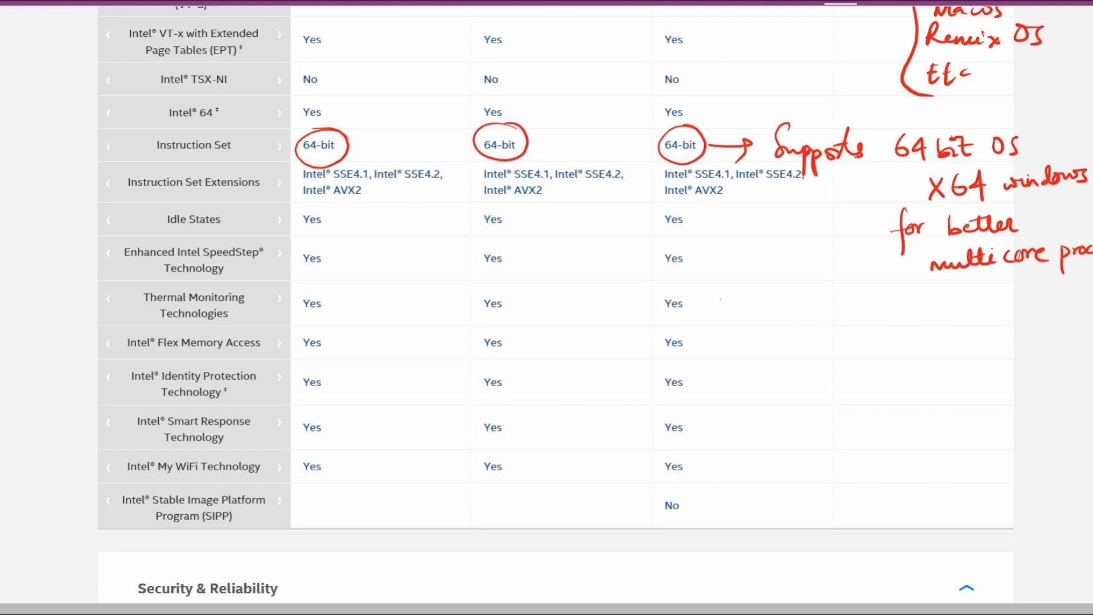
pyautogui.scroll(-3)
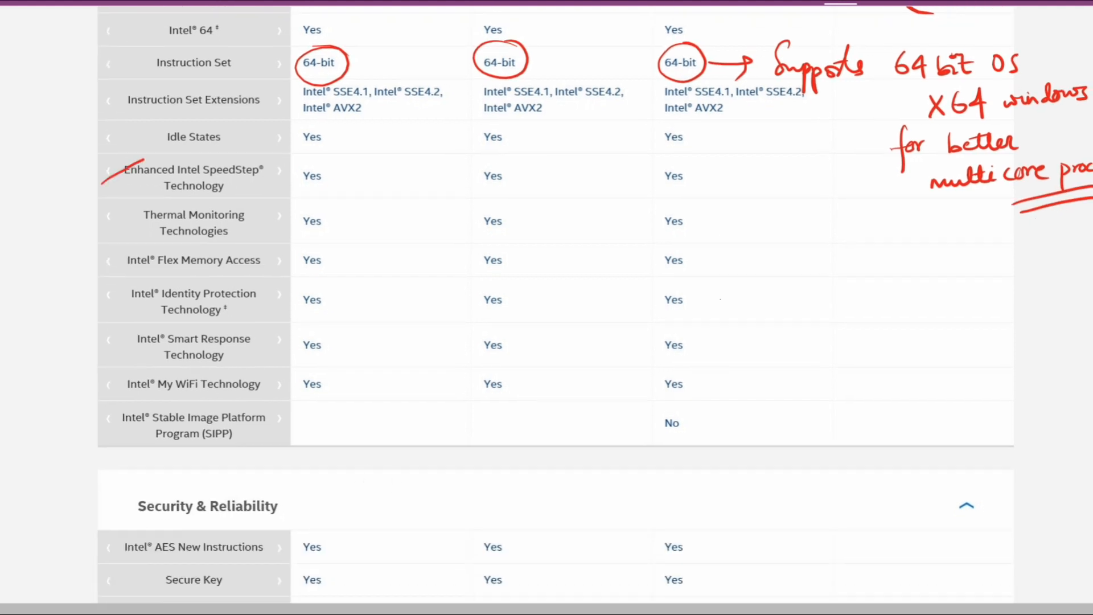
pyautogui.scroll(-3)
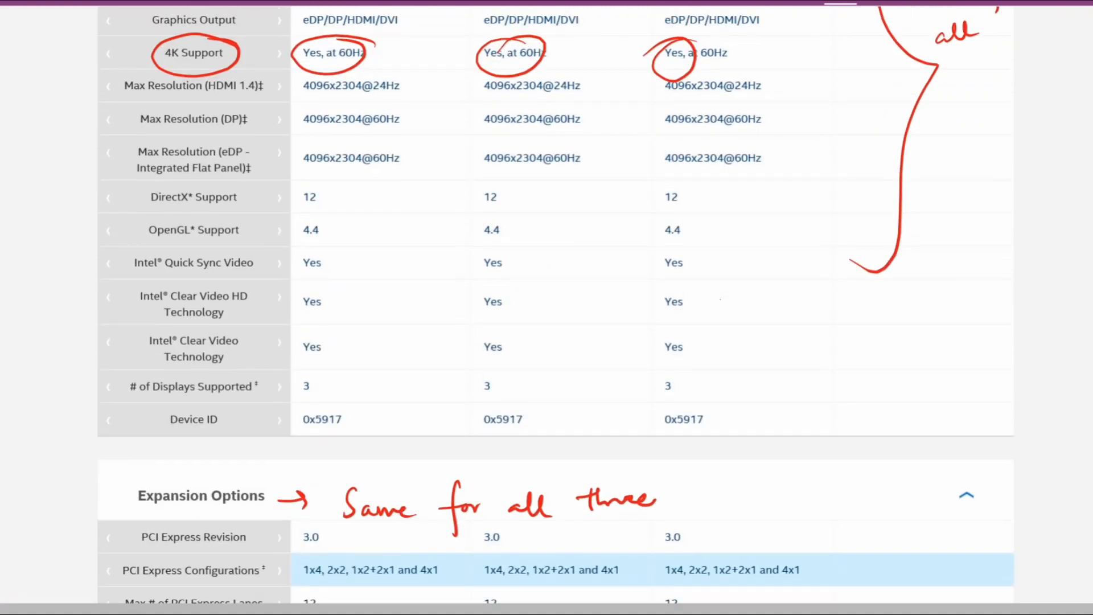
pyautogui.scroll(3)
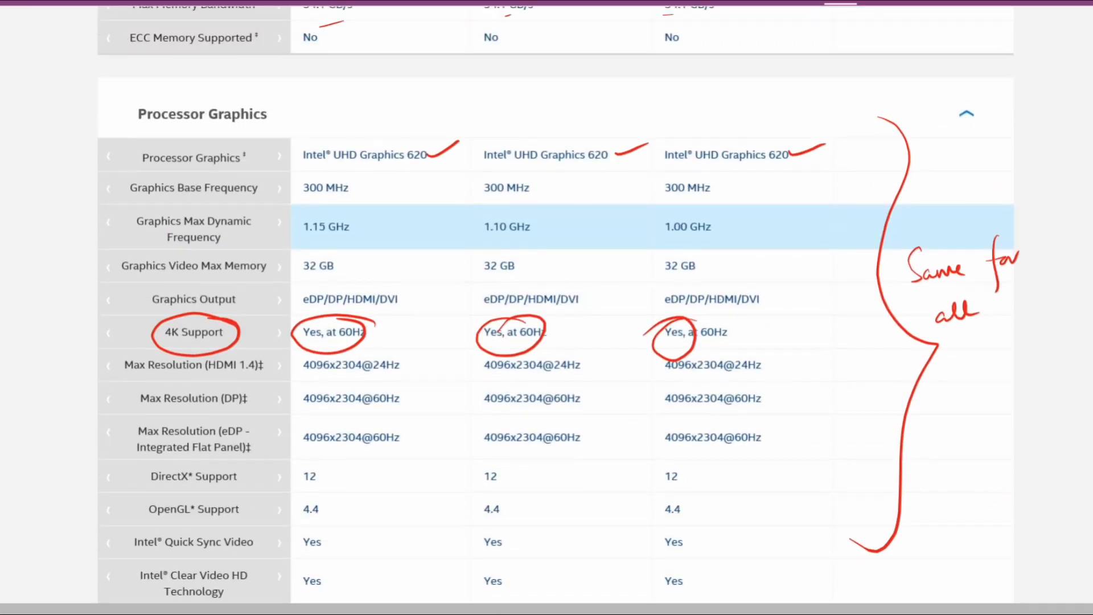
pyautogui.scroll(3)
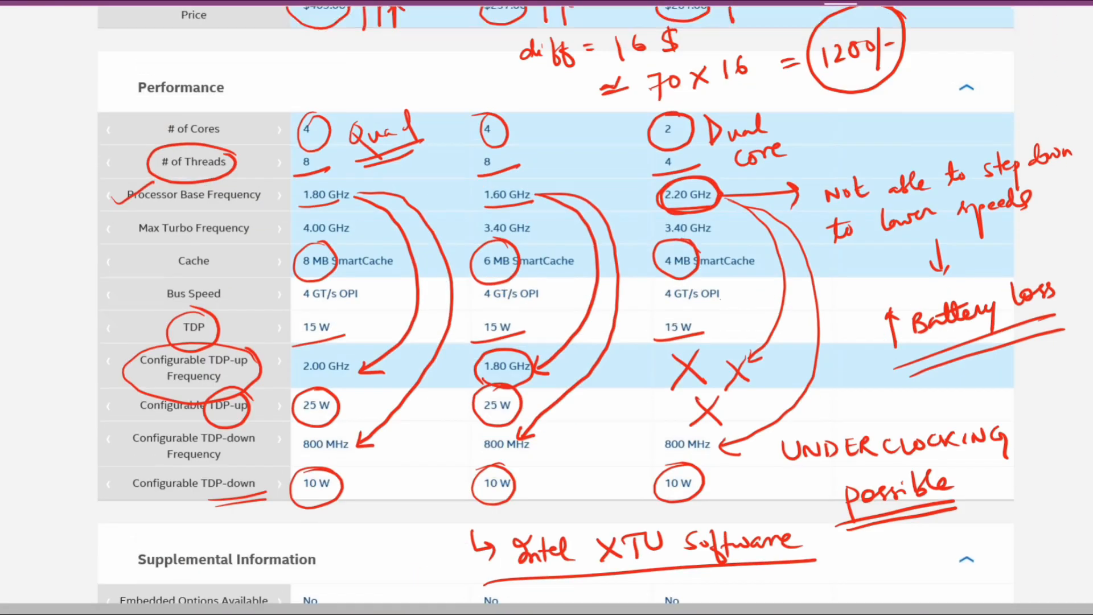
pyautogui.scroll(3)
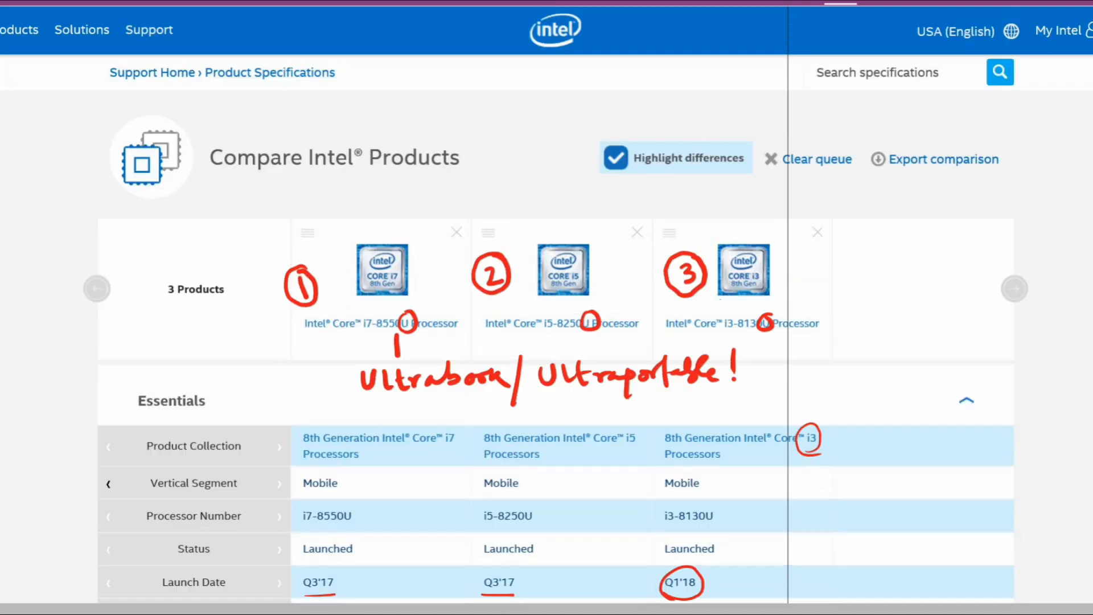
pyautogui.scroll(-3)
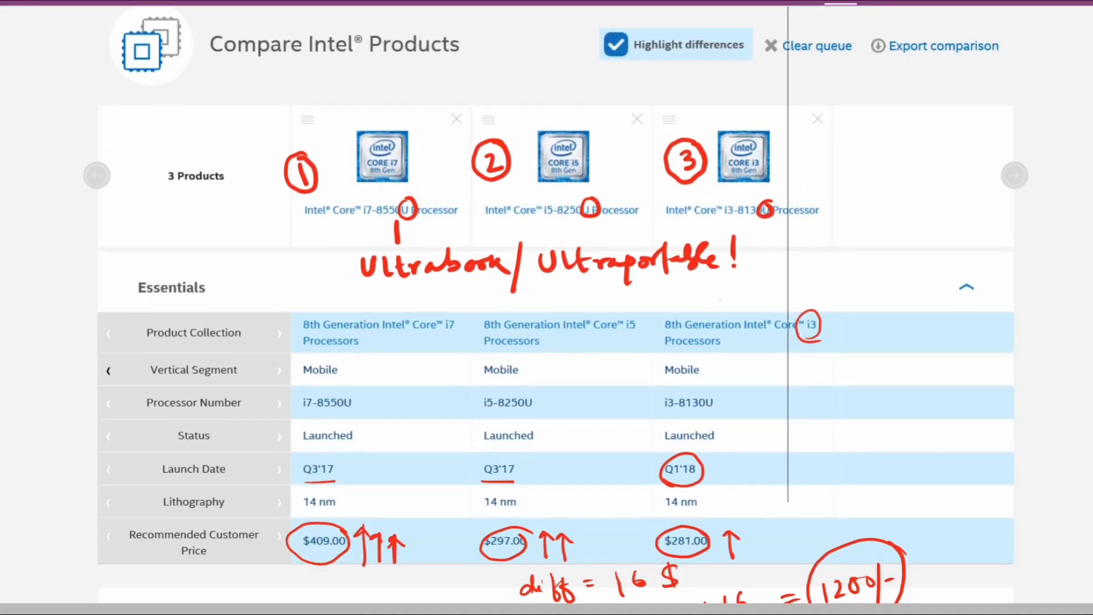
pyautogui.scroll(-3)
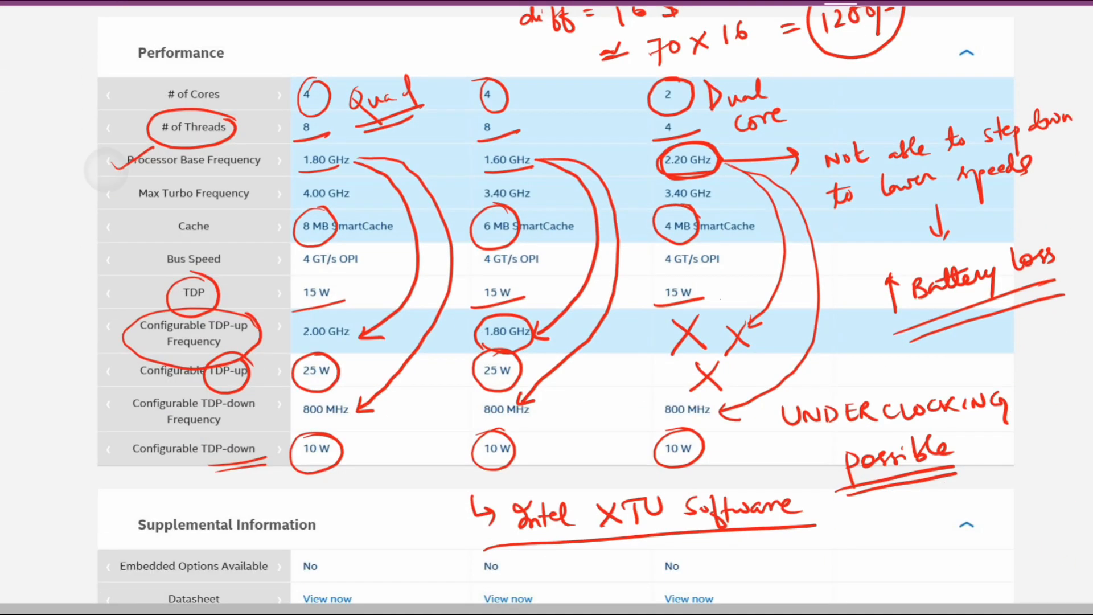
pyautogui.scroll(3)
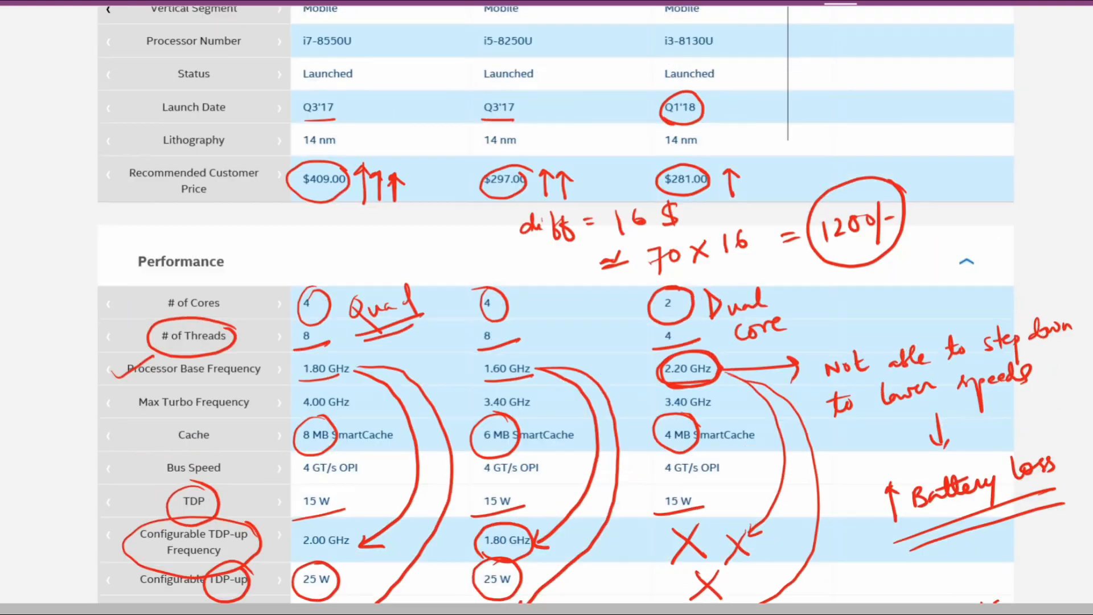